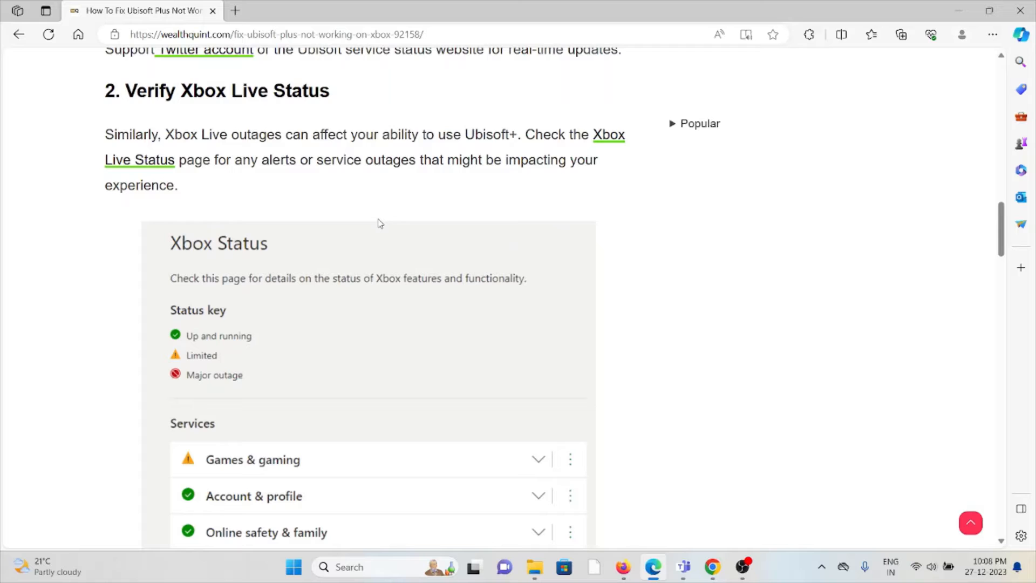
{"action": "scroll", "scroll_direction": "down", "scroll_amount": 3}
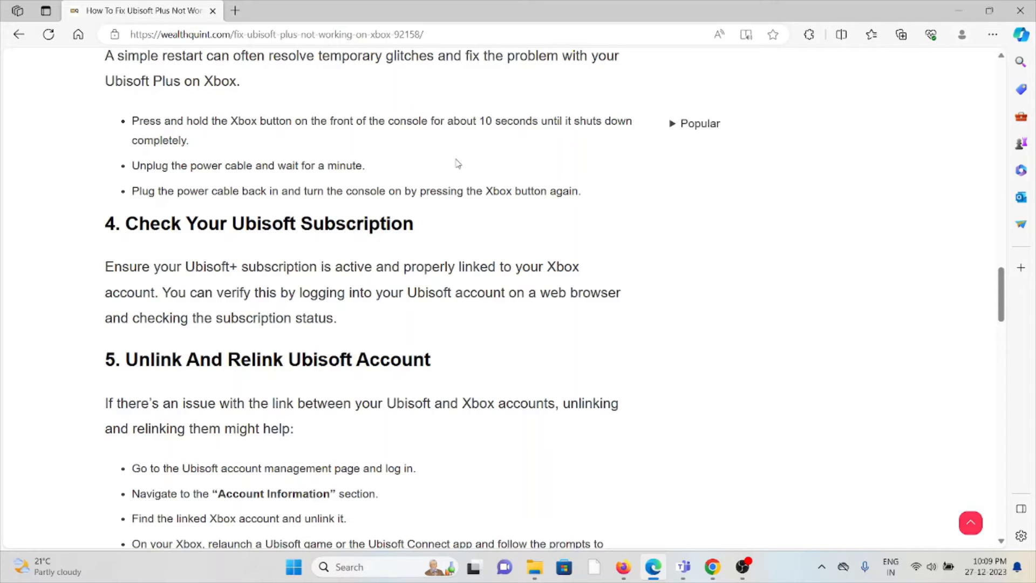
{"action": "scroll", "scroll_direction": "down", "scroll_amount": 3}
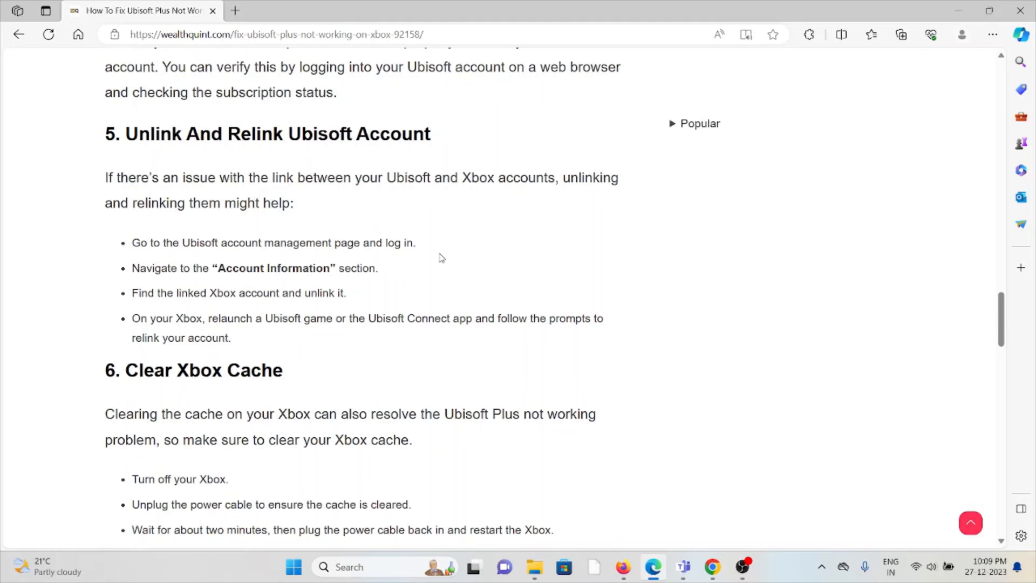
{"action": "scroll", "scroll_direction": "down", "scroll_amount": 3}
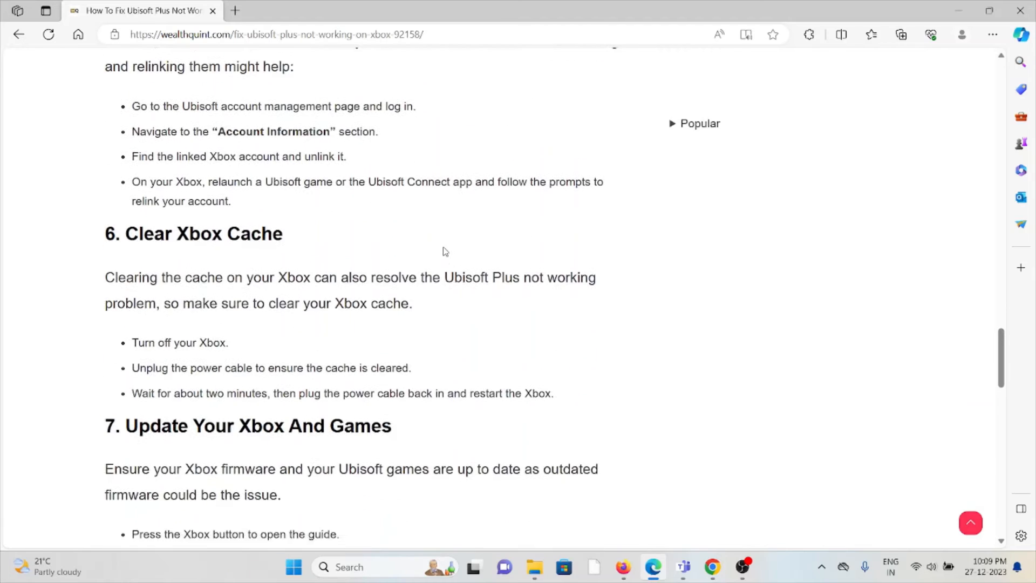
{"action": "scroll", "scroll_direction": "down", "scroll_amount": 3}
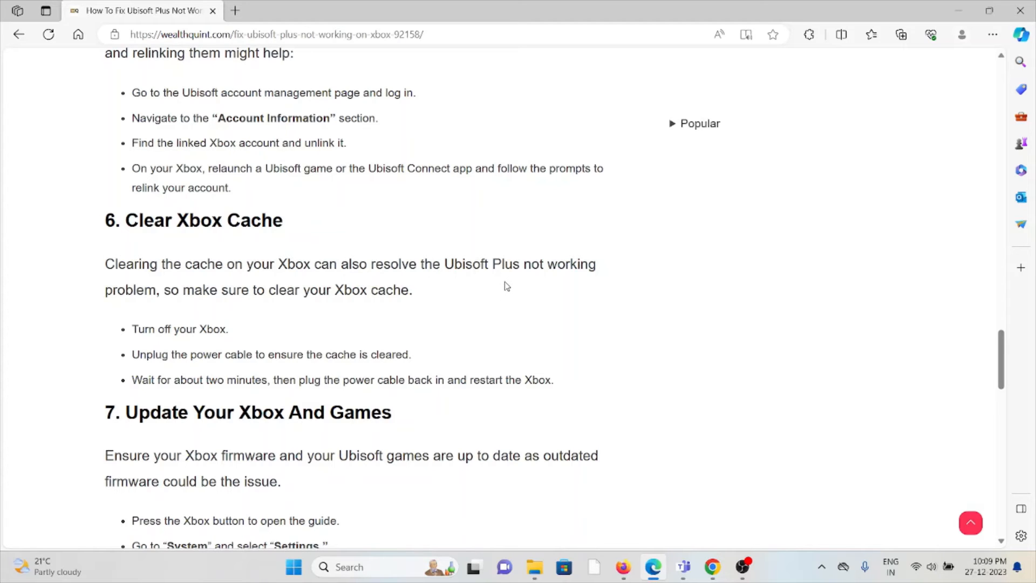
{"action": "scroll", "scroll_direction": "down", "scroll_amount": 3}
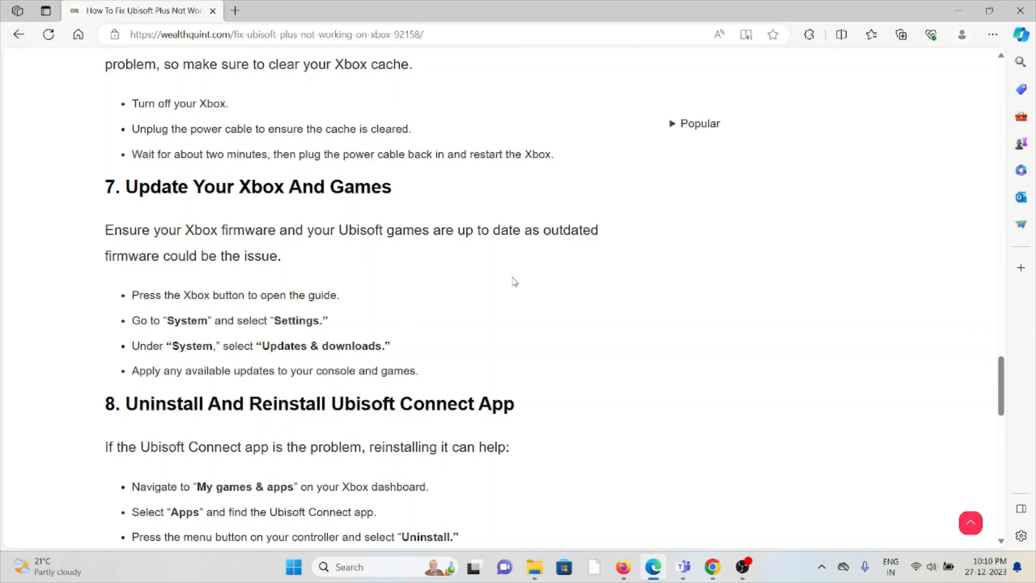